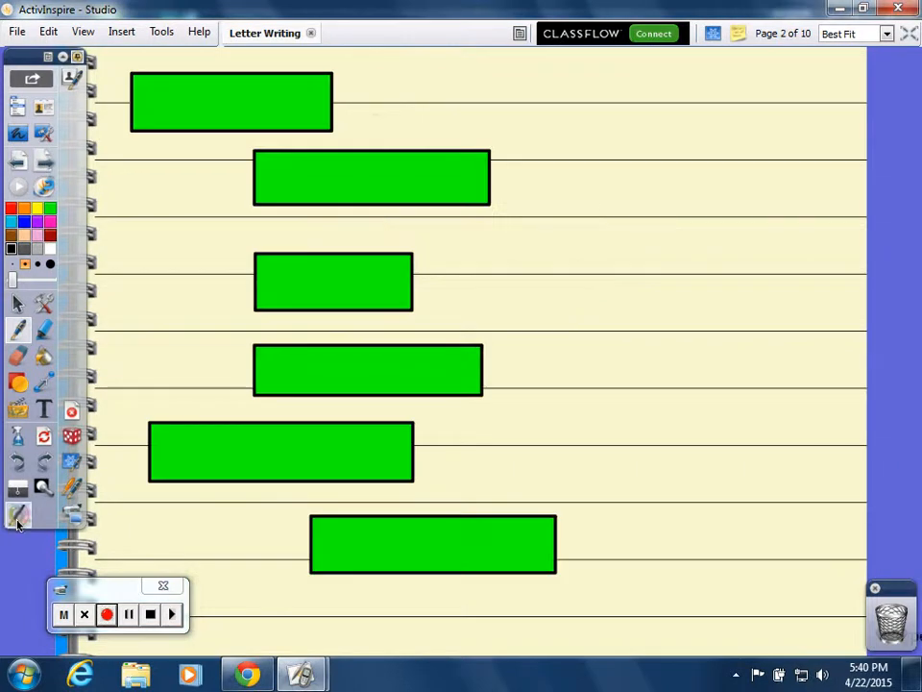
{"action": "mouse_move", "coordinate": [17, 516]}
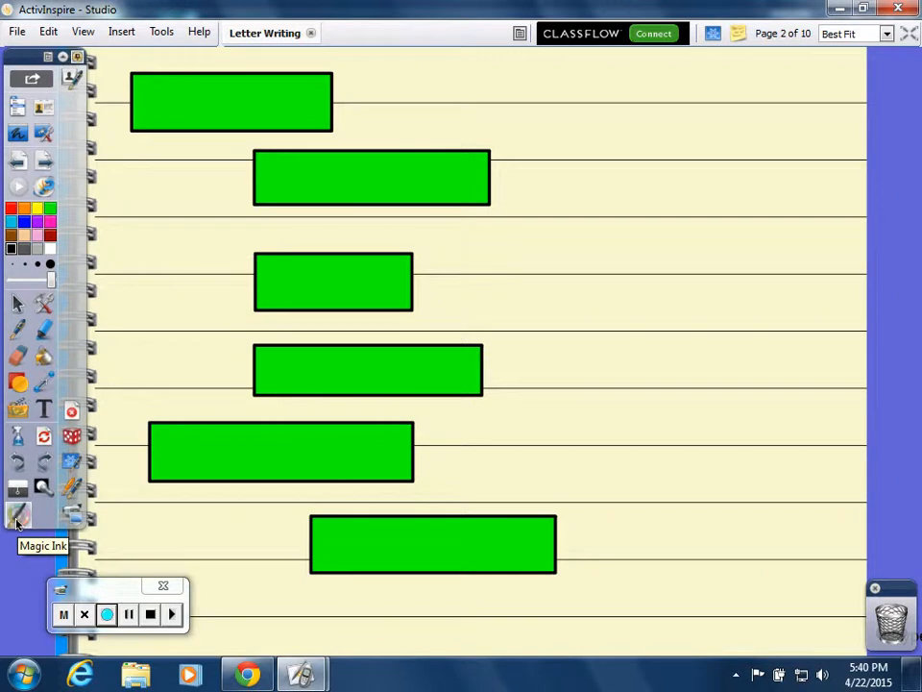
Rub away the green boxes to uncover the Opening, Introduction, Body, Conclusion, Sincerely and Your Name labels
{"action": "type", "text": "Opening"}
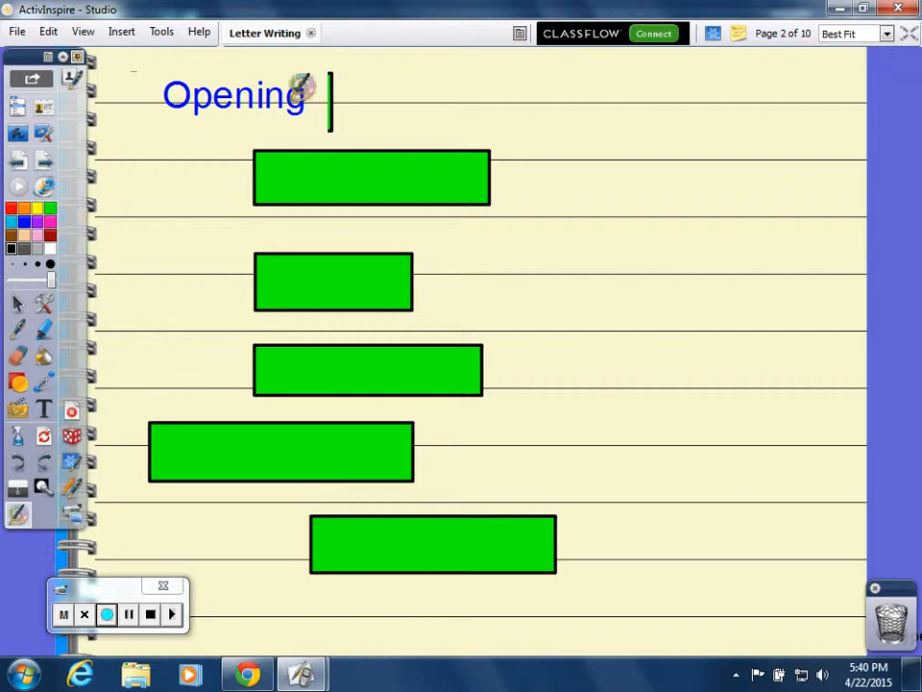
{"action": "left_click", "coordinate": [310, 91]}
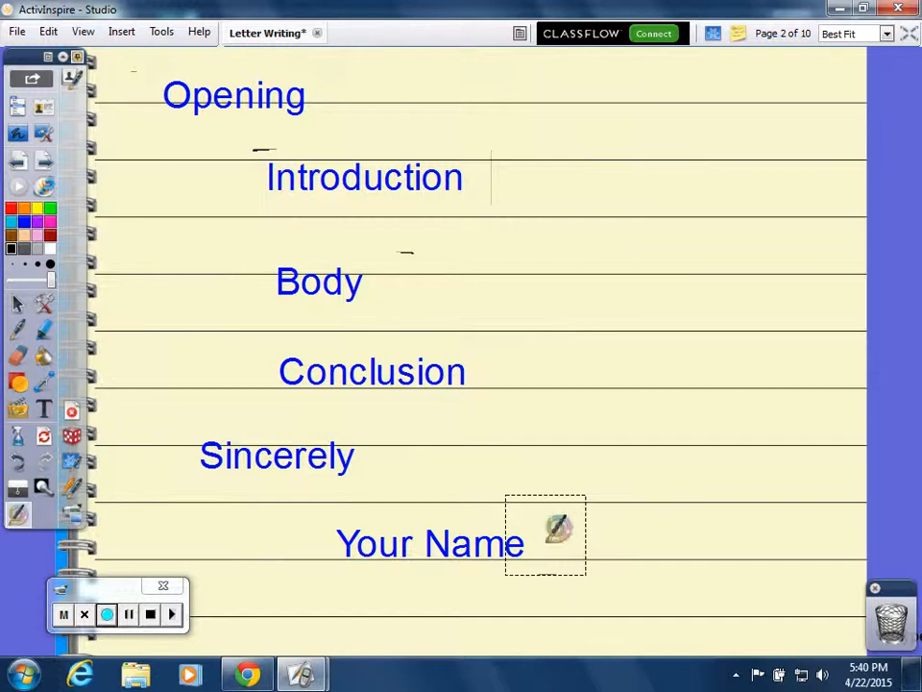
{"action": "left_click", "coordinate": [17, 158]}
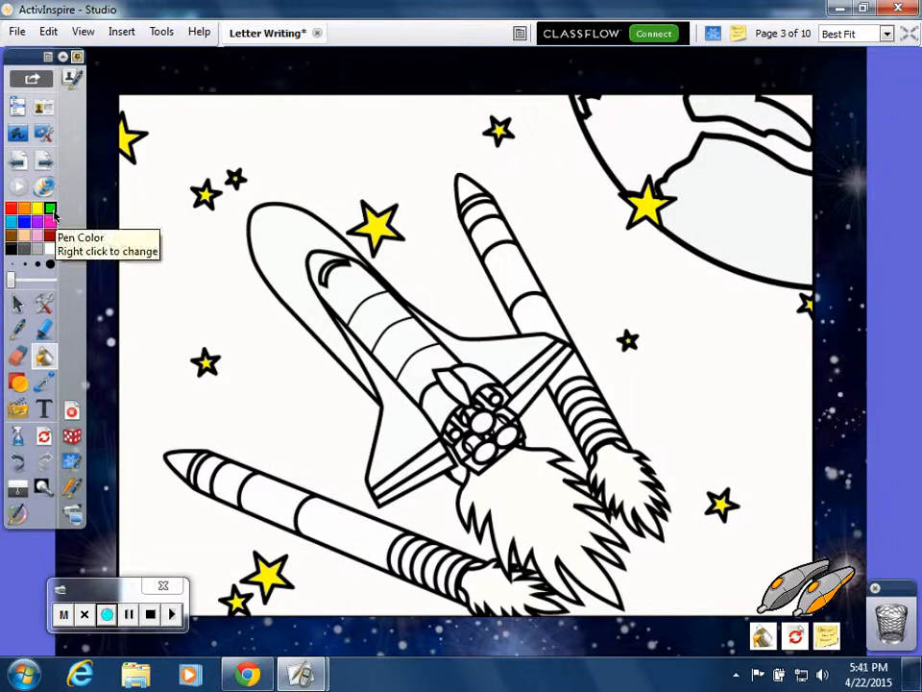
Fill the planet at the top right of the shuttle picture with green
{"action": "left_click", "coordinate": [625, 153]}
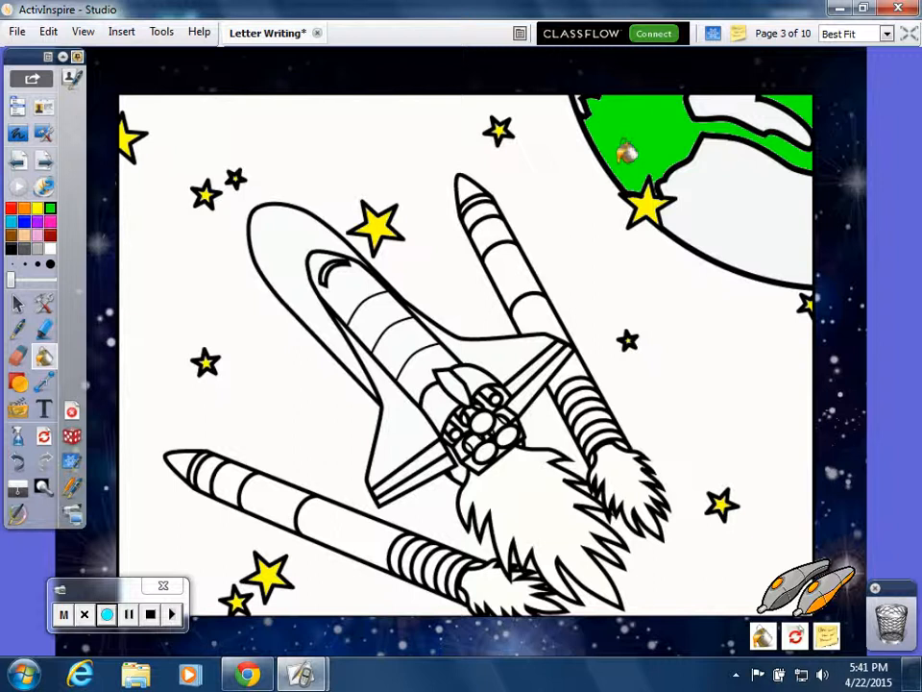
{"action": "mouse_move", "coordinate": [32, 226]}
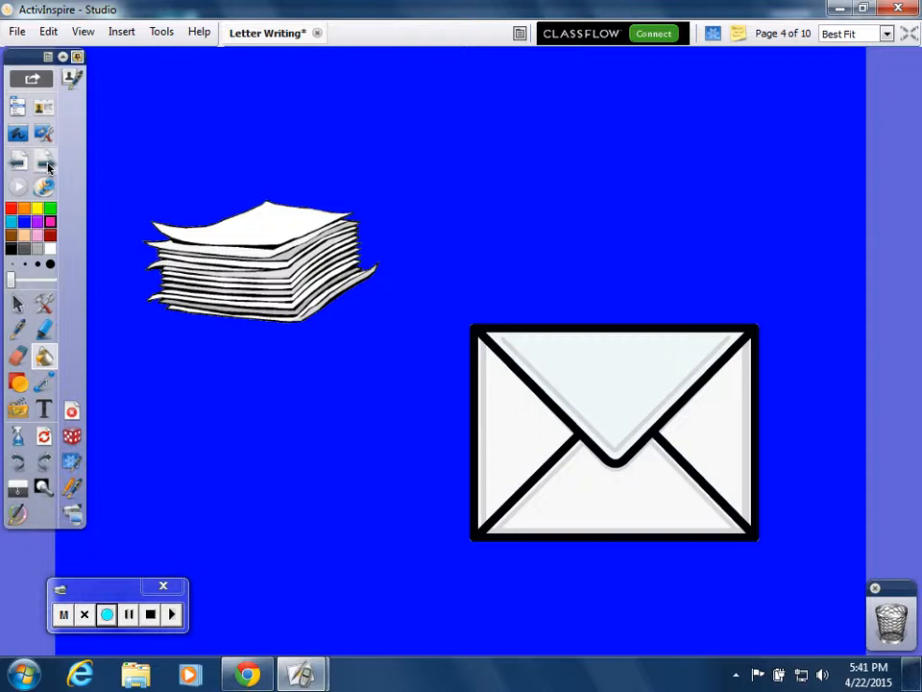
Page forward from page 4 to the blank postcard template on page 7
{"action": "left_click_drag", "start_coordinate": [154, 273], "coordinate": [356, 236]}
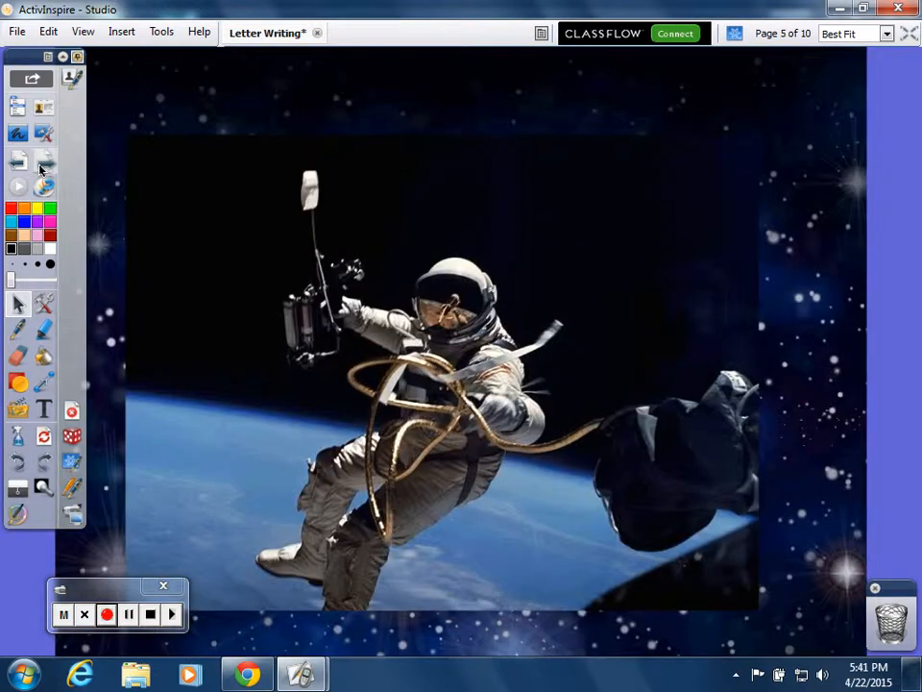
{"action": "mouse_move", "coordinate": [18, 188]}
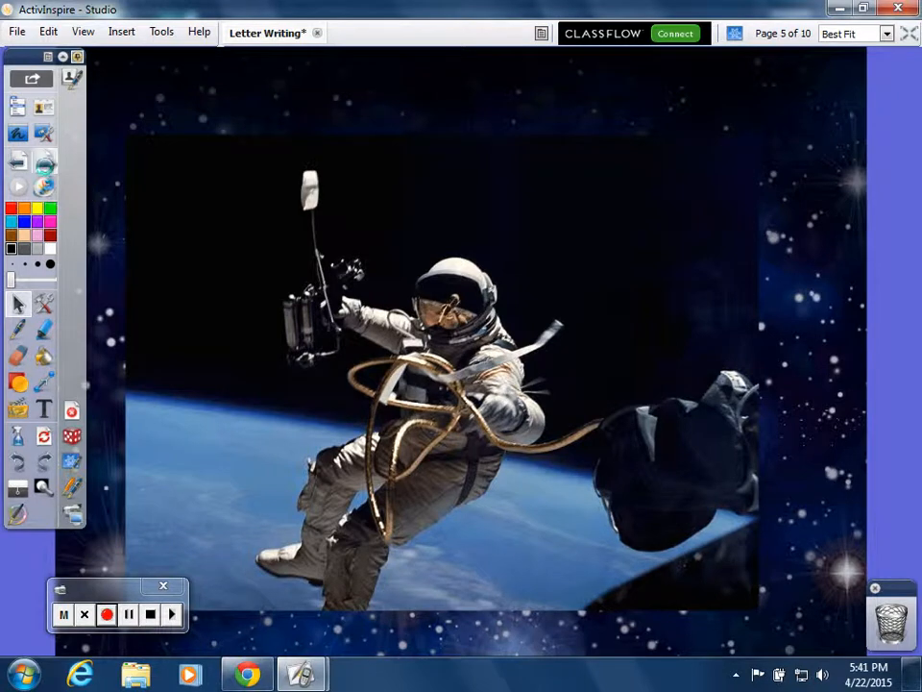
{"action": "left_click", "coordinate": [17, 187]}
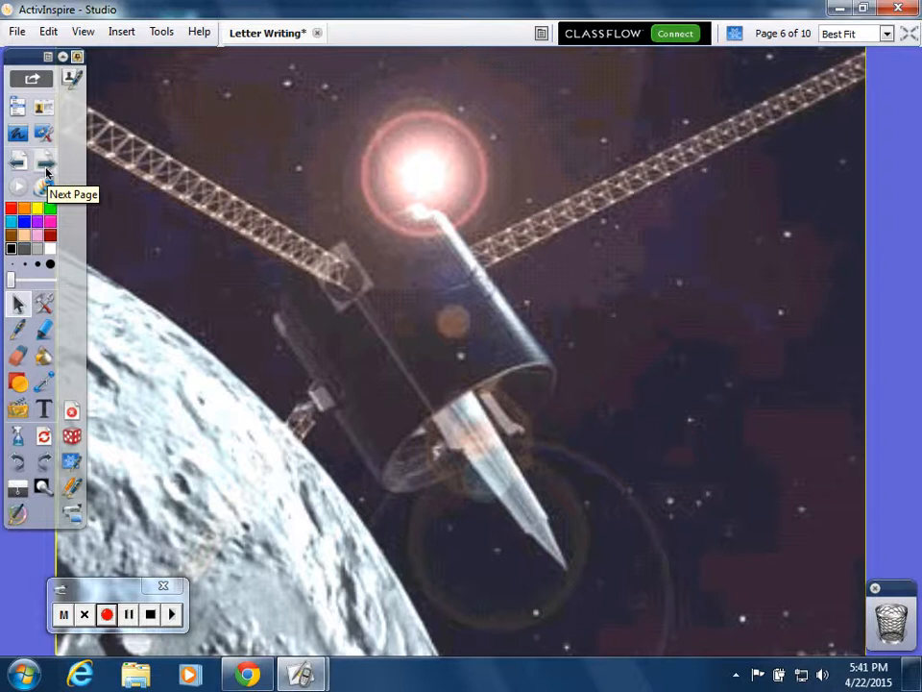
{"action": "left_click", "coordinate": [17, 187]}
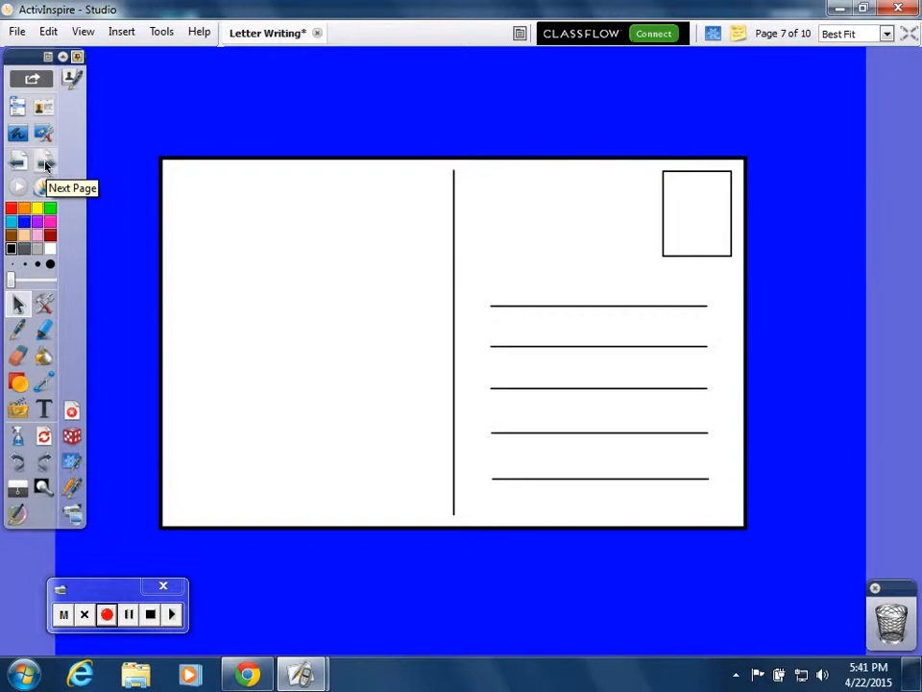
{"action": "mouse_move", "coordinate": [19, 341]}
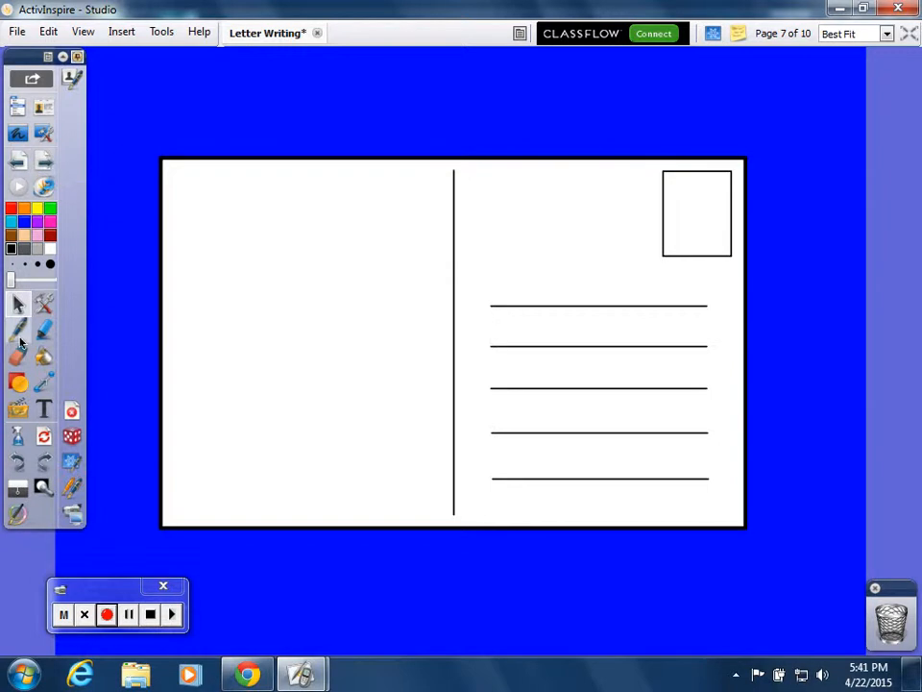
{"action": "mouse_move", "coordinate": [17, 331]}
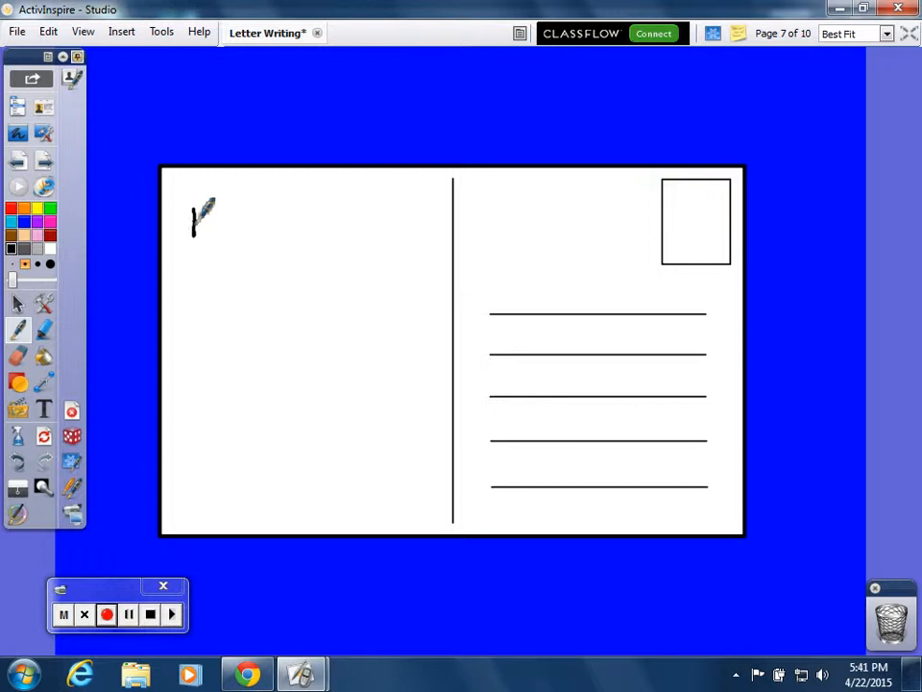
Handwrite a Dear greeting, message lines, a Sincerely / Love closing and a signature on the postcard
{"action": "left_click_drag", "start_coordinate": [202, 206], "coordinate": [216, 240]}
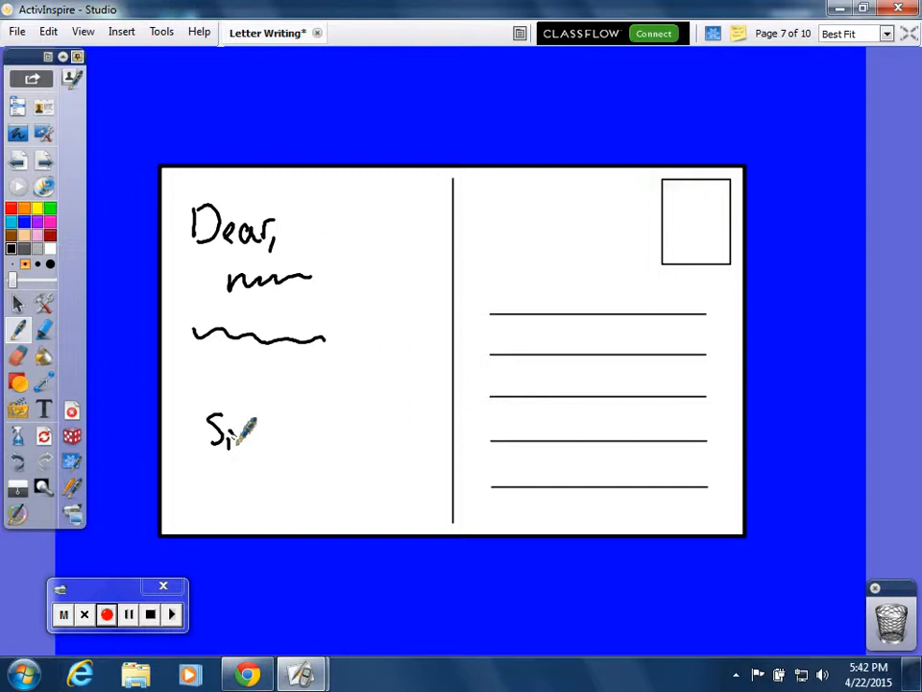
{"action": "left_click_drag", "start_coordinate": [245, 432], "coordinate": [308, 437]}
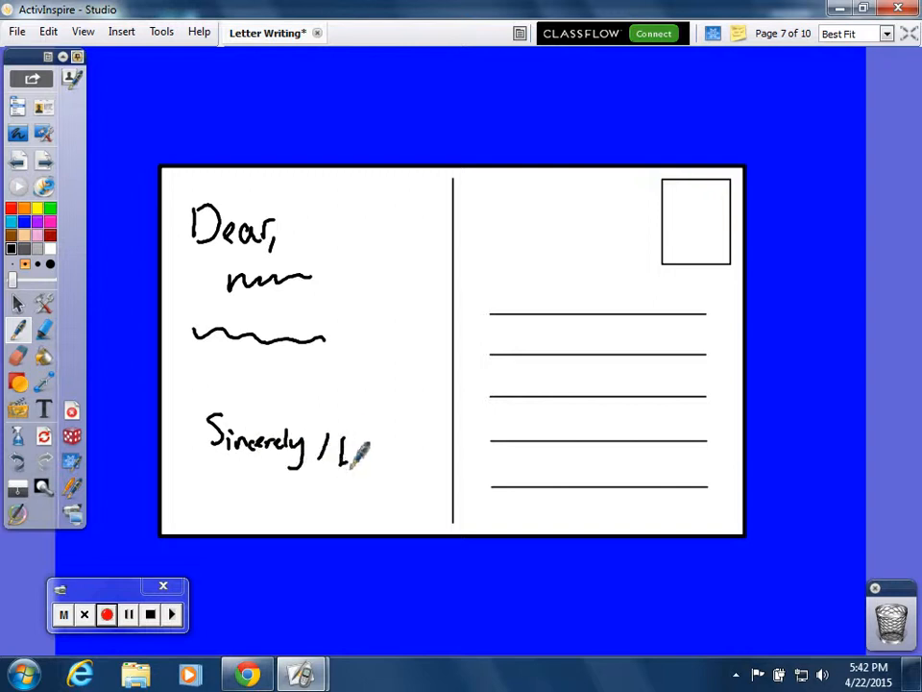
{"action": "left_click_drag", "start_coordinate": [341, 457], "coordinate": [422, 451]}
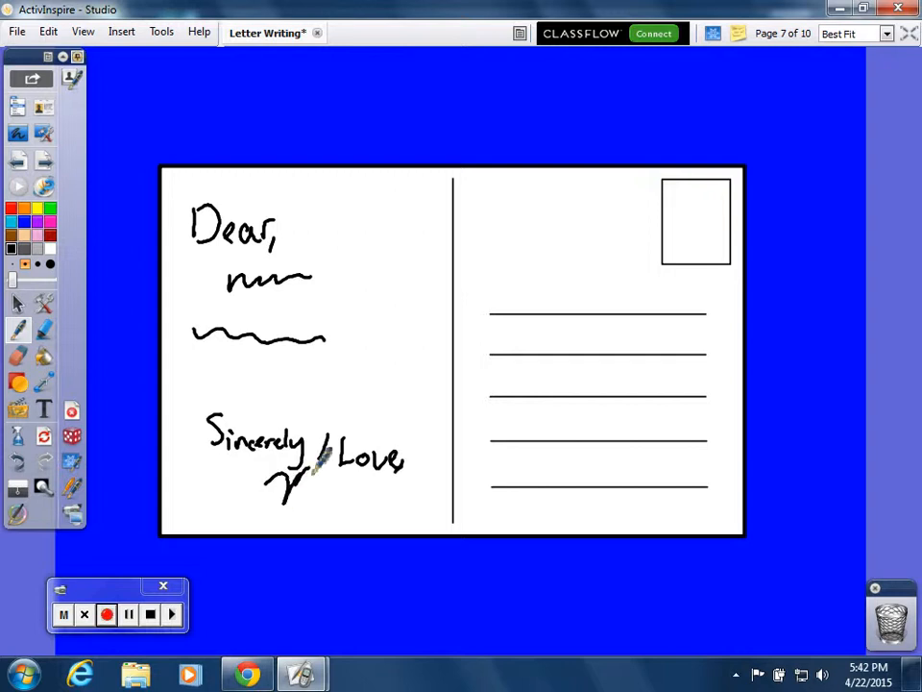
{"action": "left_click_drag", "start_coordinate": [284, 481], "coordinate": [360, 519]}
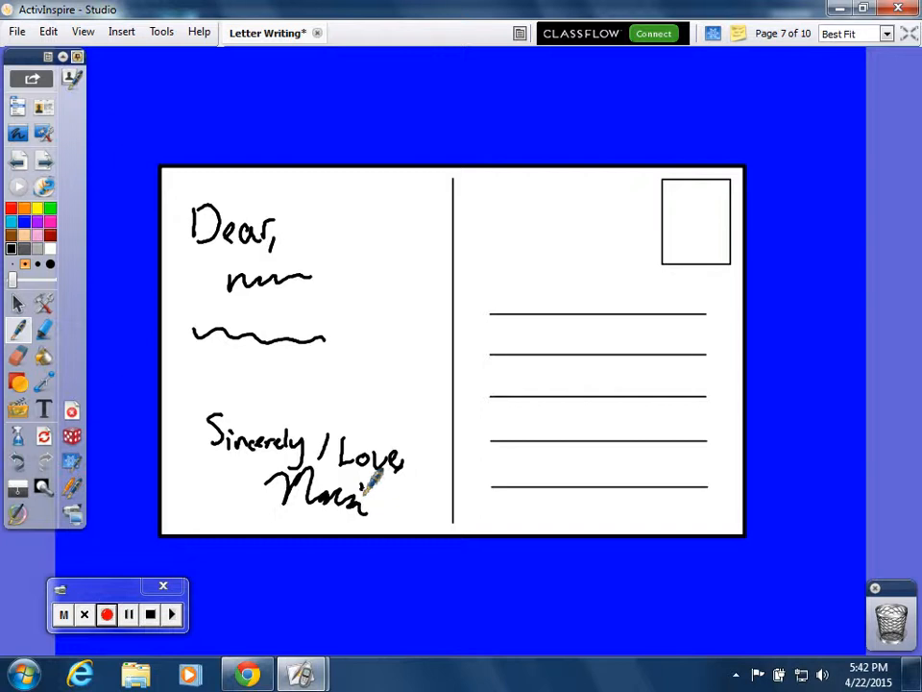
{"action": "left_click", "coordinate": [43, 163]}
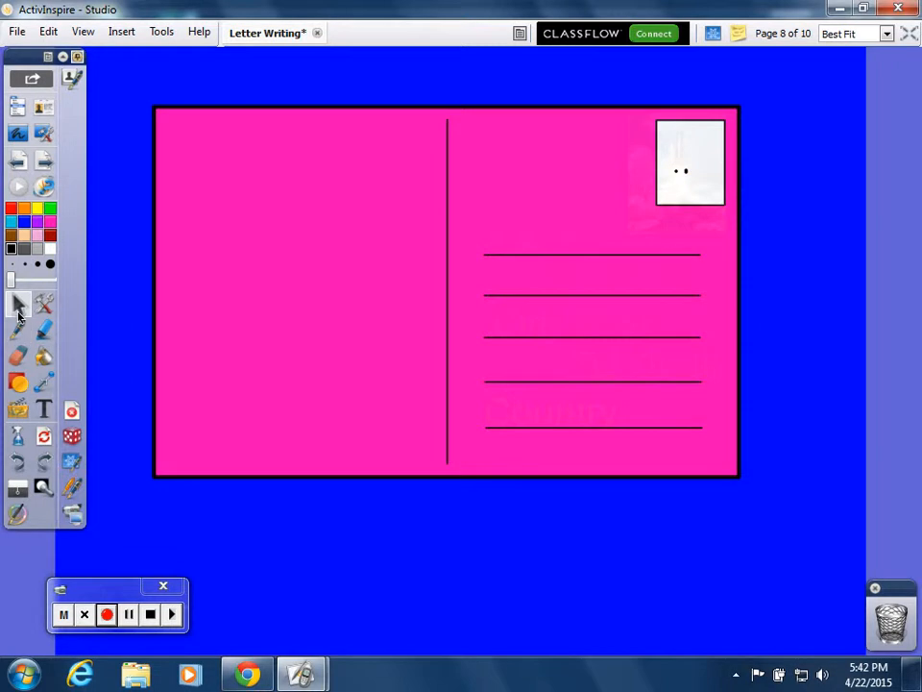
Reveal the shuttle stamp picture and the yellow Name, Street Address, City State, Zip Code and Country labels
{"action": "left_click", "coordinate": [690, 162]}
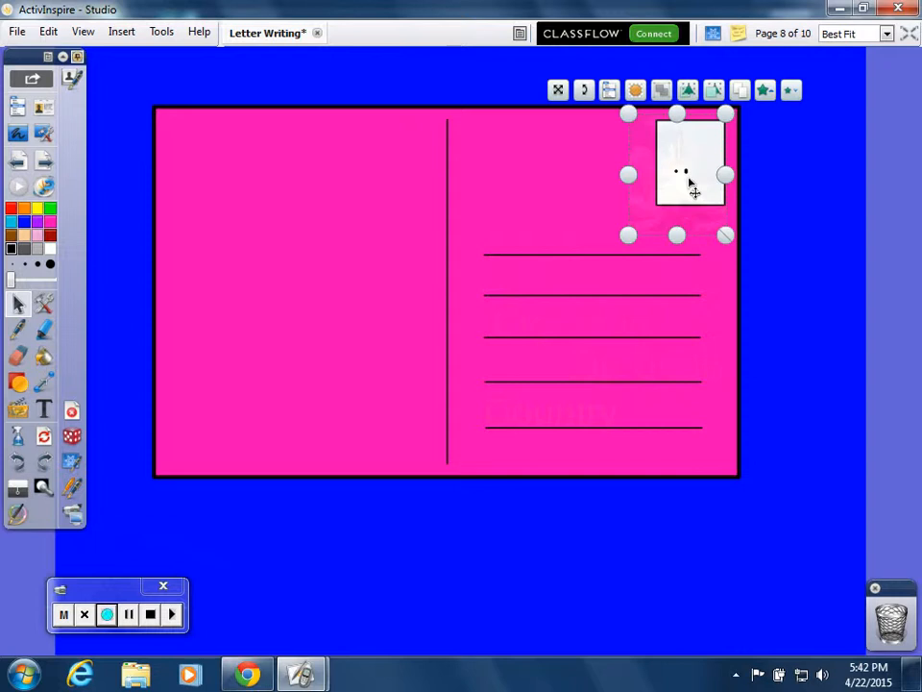
{"action": "left_click", "coordinate": [692, 89]}
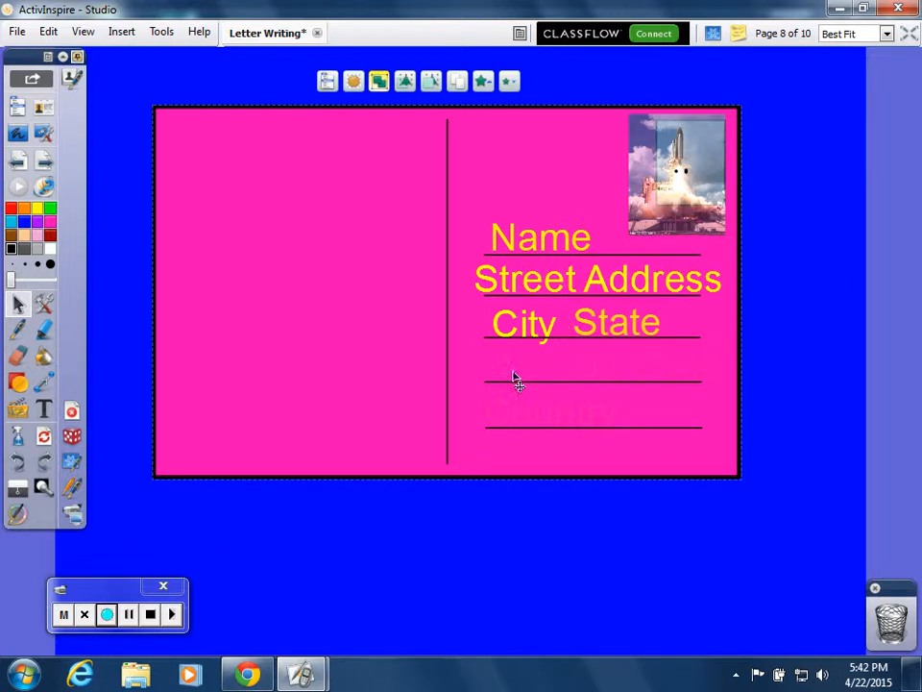
{"action": "mouse_move", "coordinate": [548, 379]}
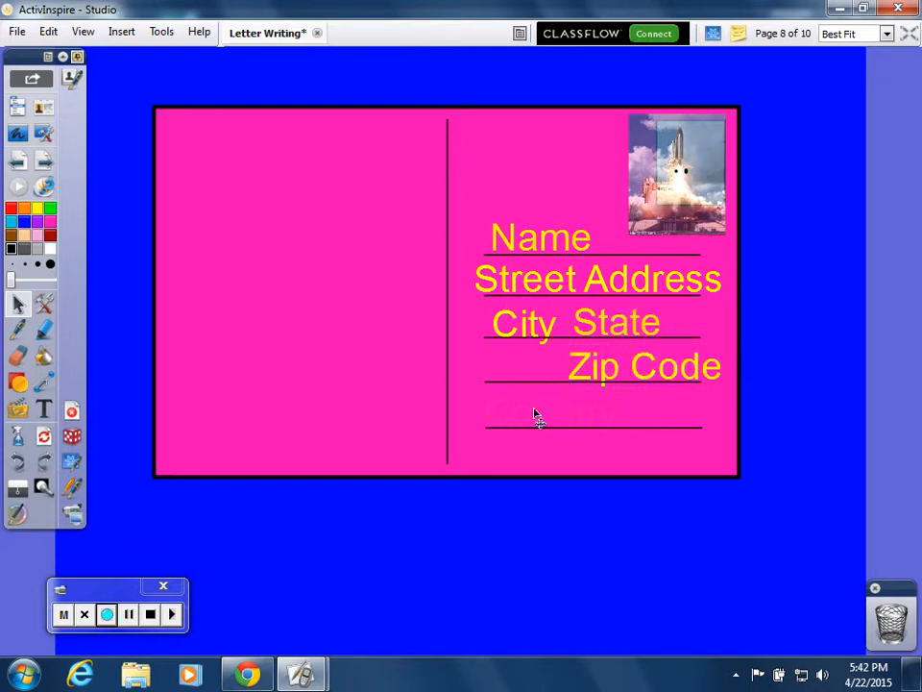
{"action": "left_click", "coordinate": [551, 411]}
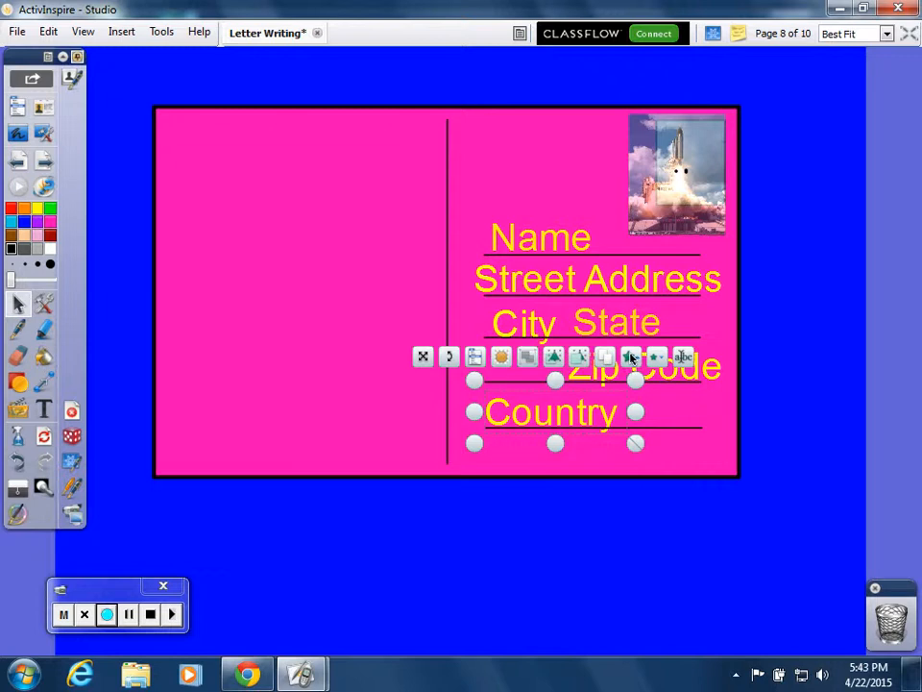
{"action": "mouse_move", "coordinate": [631, 357]}
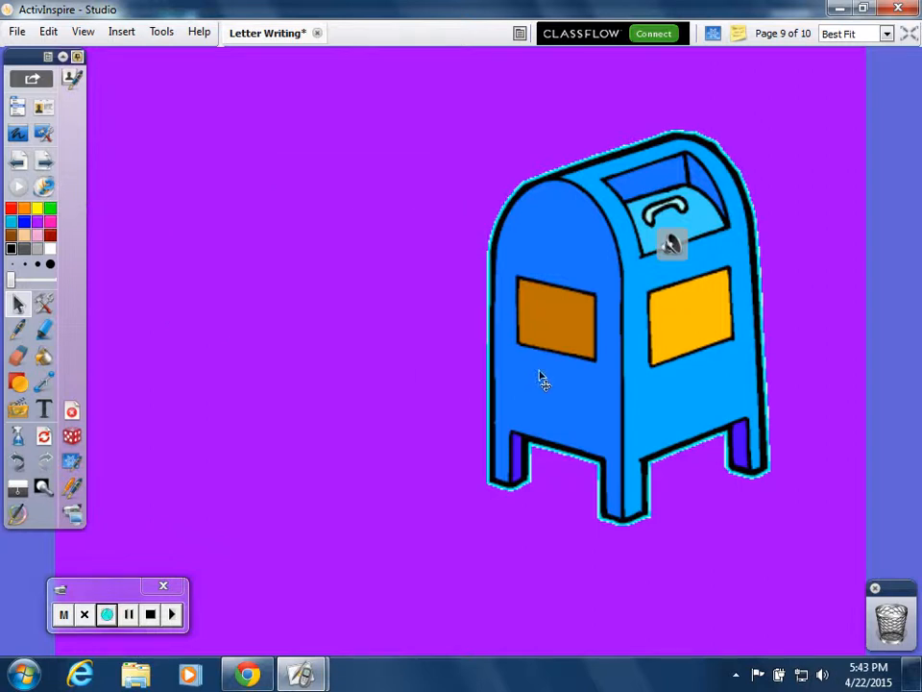
{"action": "mouse_move", "coordinate": [671, 248]}
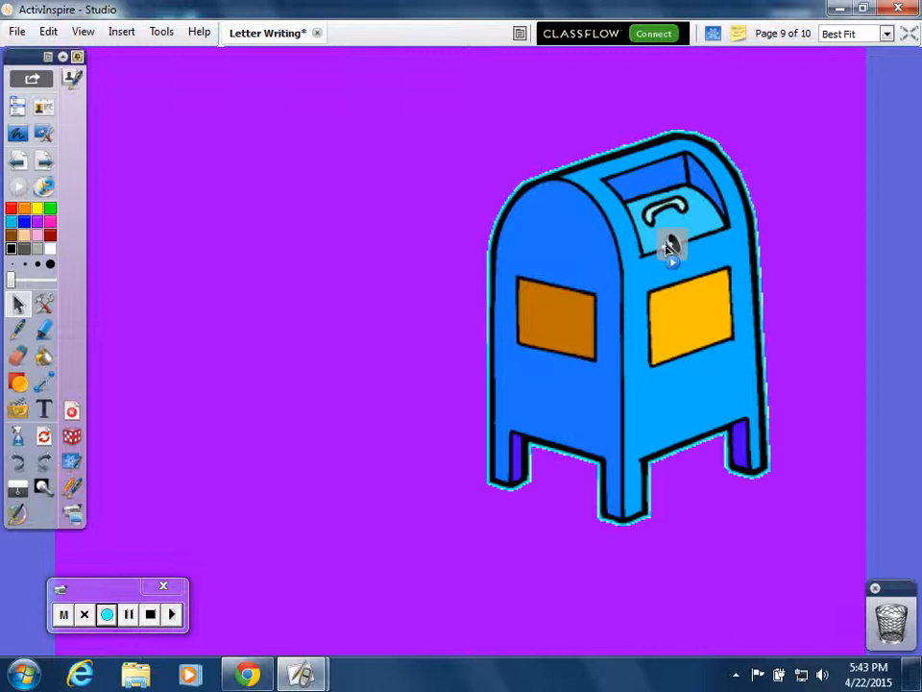
{"action": "mouse_move", "coordinate": [673, 269]}
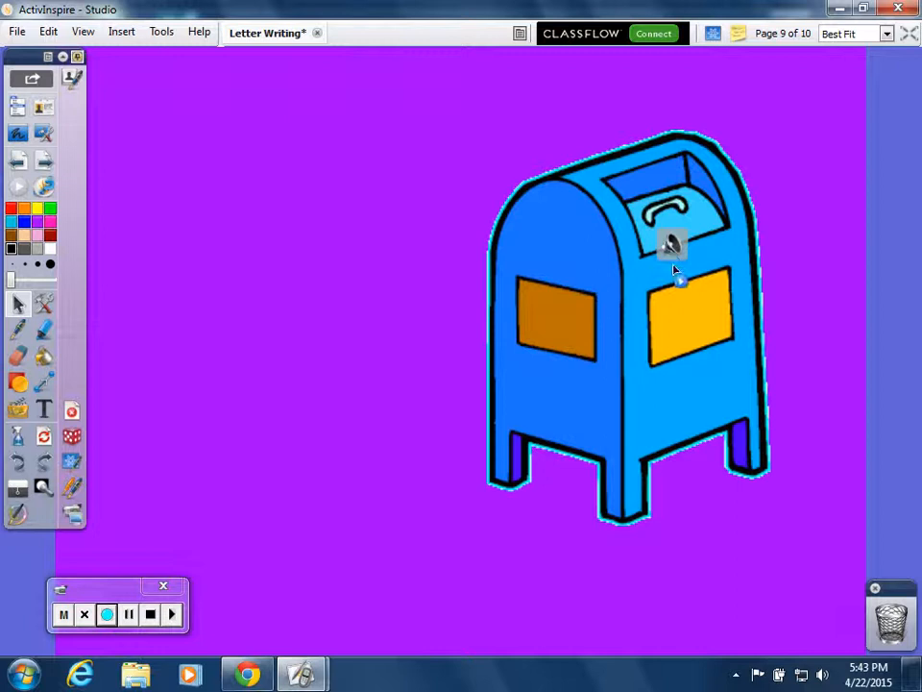